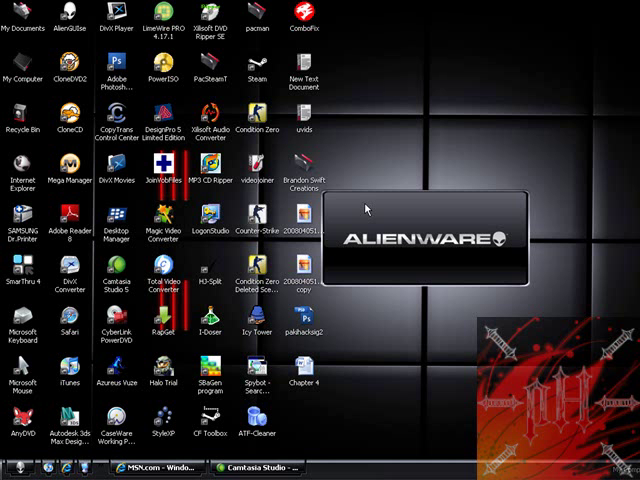
pyautogui.moveTo(396, 237)
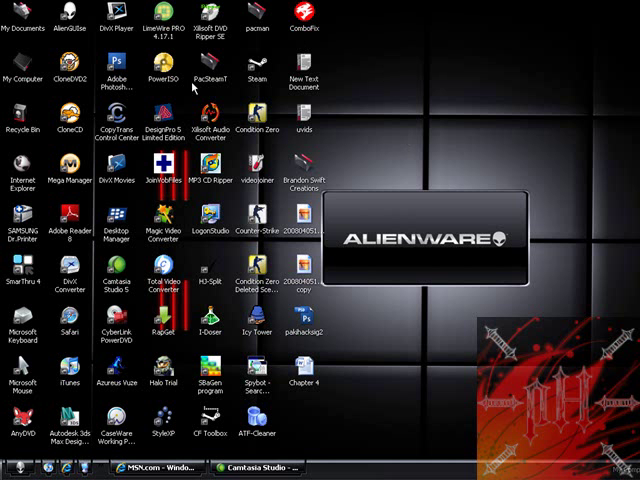
pyautogui.moveTo(378, 194)
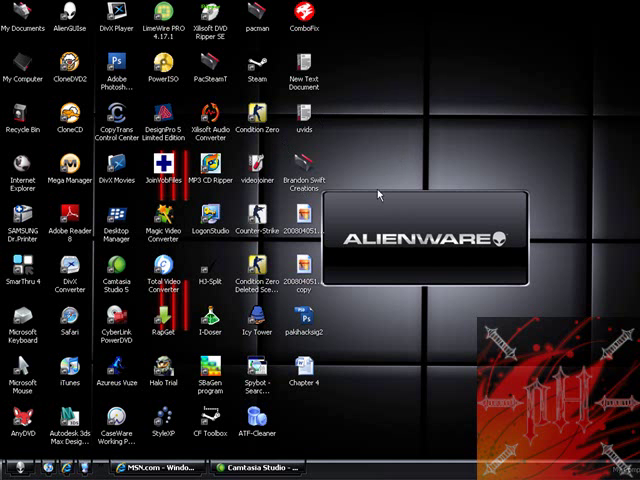
pyautogui.moveTo(315, 165)
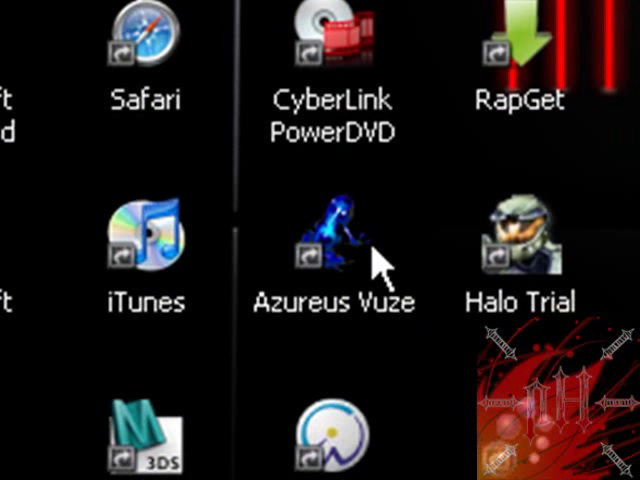
pyautogui.moveTo(262, 165)
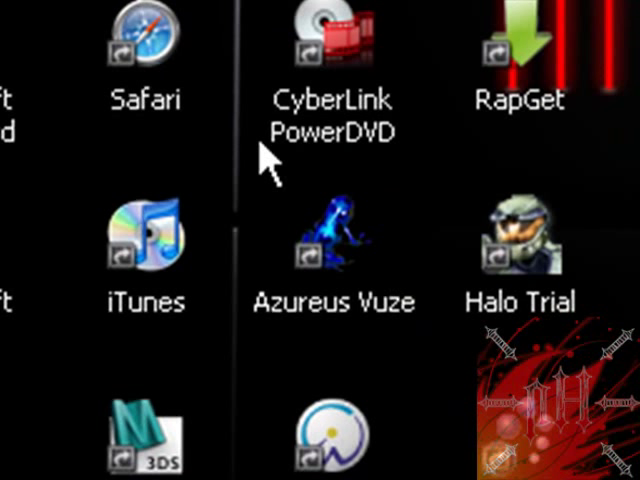
pyautogui.moveTo(340, 280)
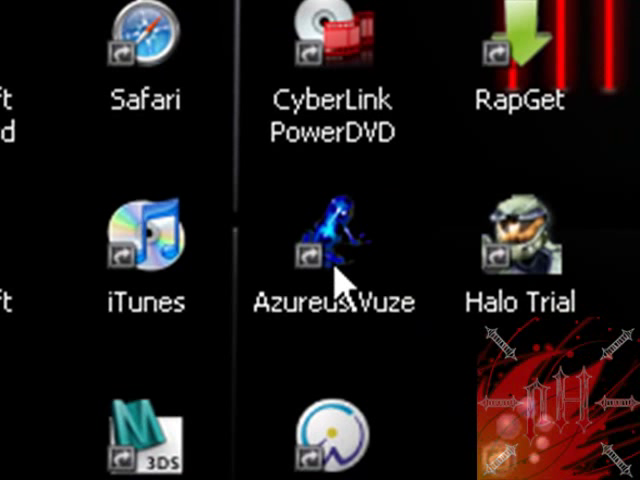
pyautogui.moveTo(335, 285)
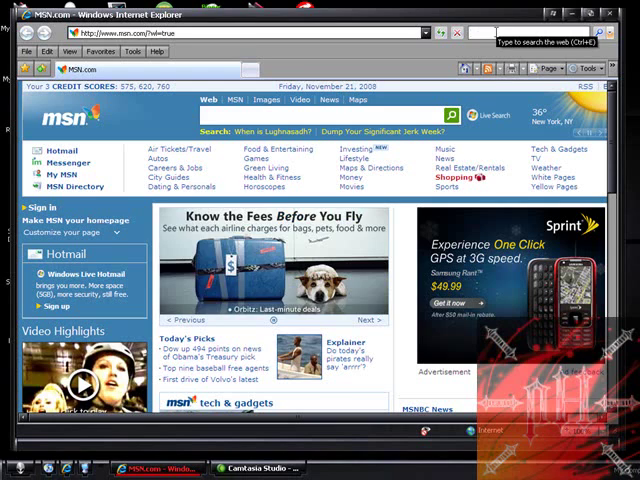
# Step: Search Google for 'azeru' (Azureus) and review the results for the Vuze client site
pyautogui.write('azeru')
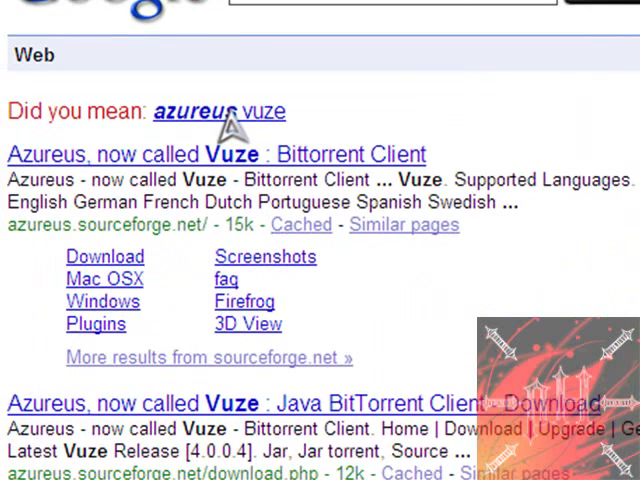
pyautogui.scroll(3)
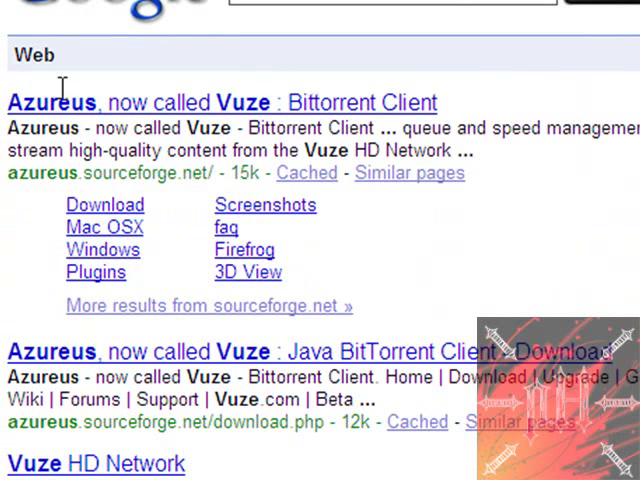
pyautogui.moveTo(105, 105)
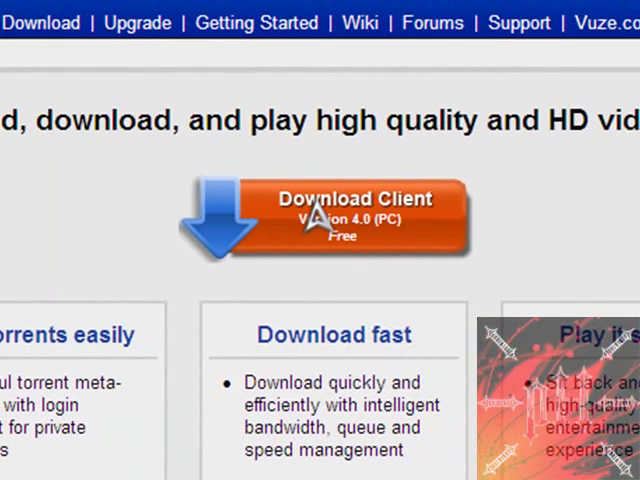
pyautogui.click(345, 210)
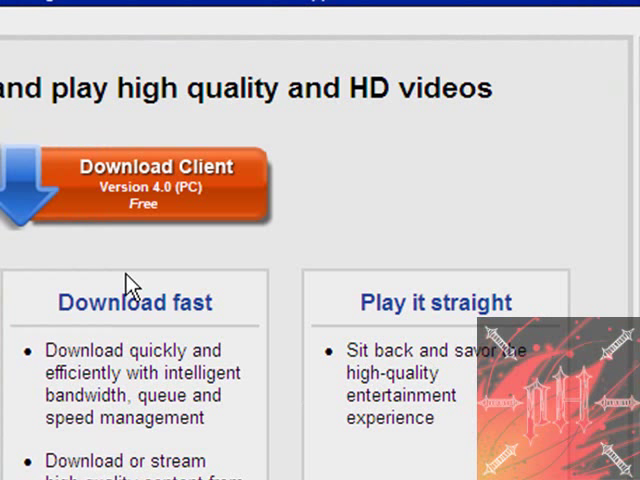
pyautogui.moveTo(200, 15)
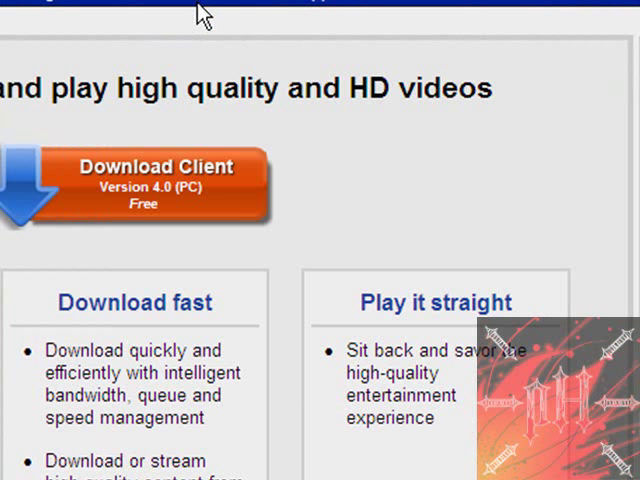
pyautogui.moveTo(193, 17)
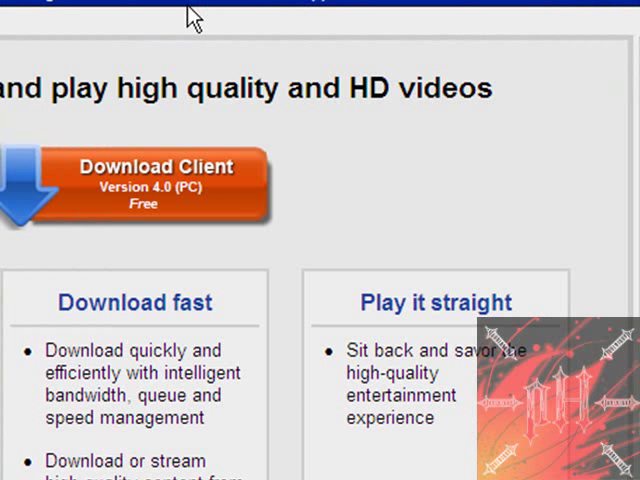
pyautogui.moveTo(176, 268)
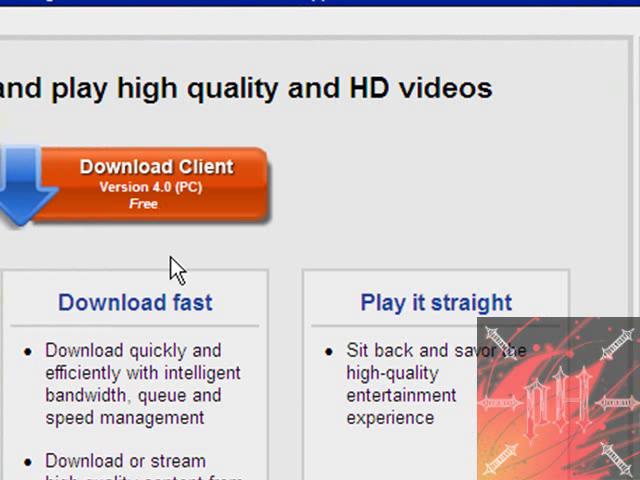
pyautogui.moveTo(560, 90)
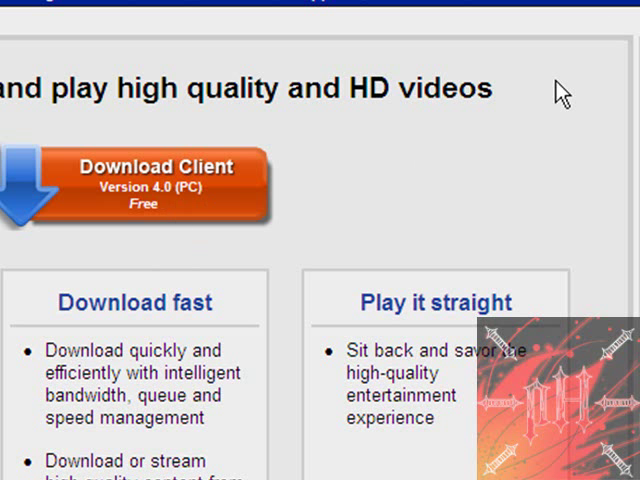
pyautogui.moveTo(560, 95)
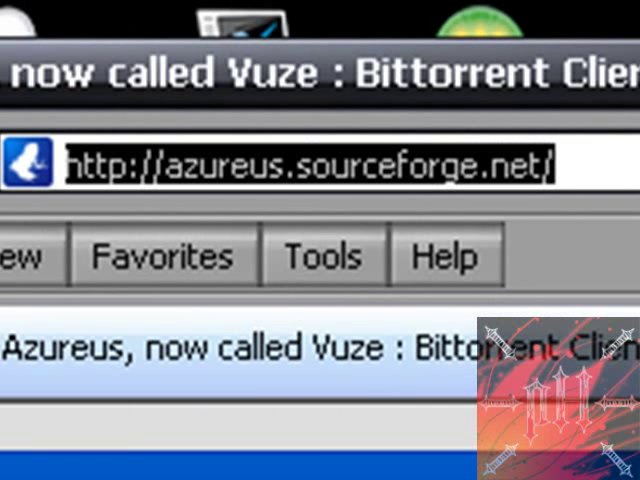
# Step: Go to isohunt.com from the address bar
pyautogui.write('iso')
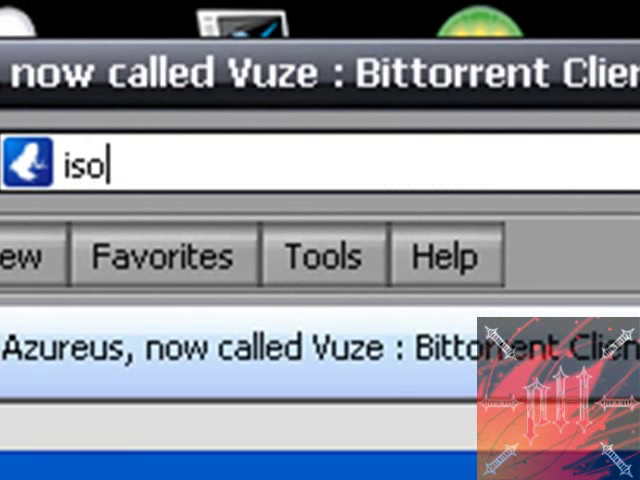
pyautogui.write('hunt.com/')
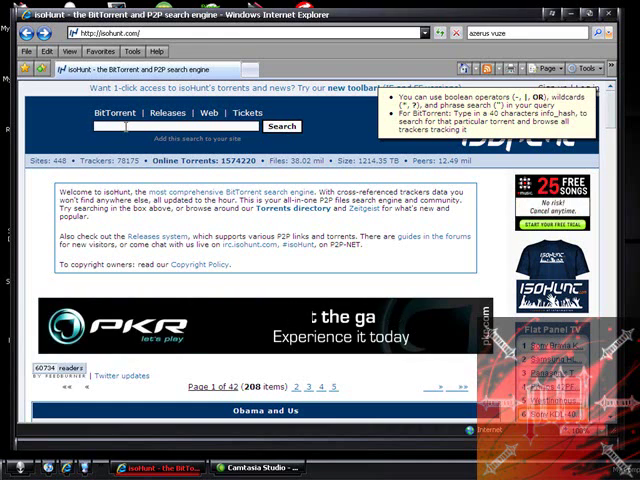
# Step: Search isoHunt's BitTorrent listings for 'king kong'
pyautogui.write('k')
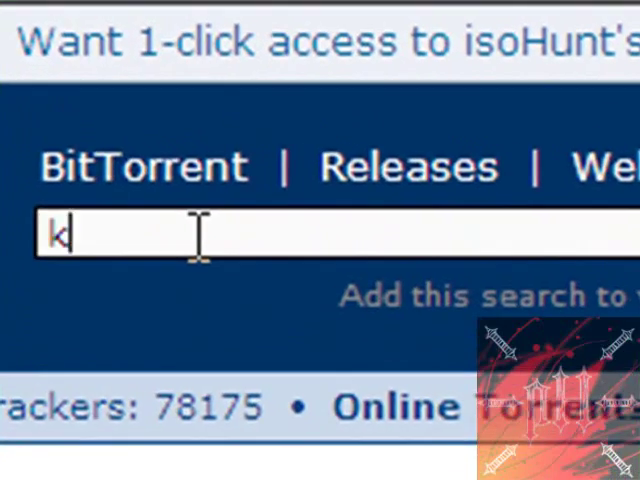
pyautogui.write('ing kong')
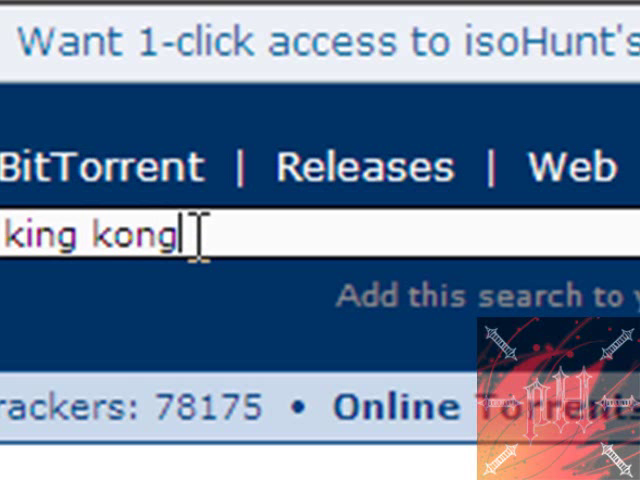
pyautogui.press('Return')
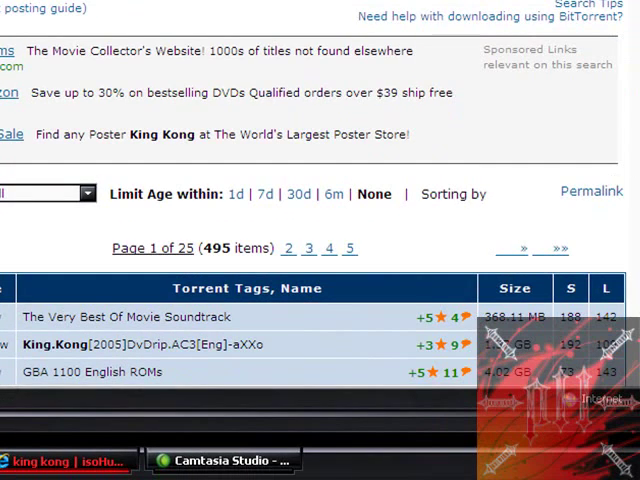
# Step: Sort the king kong results by seeds so the 192-seed 1.37 GB DVDrip tops the list
pyautogui.scroll(-3)
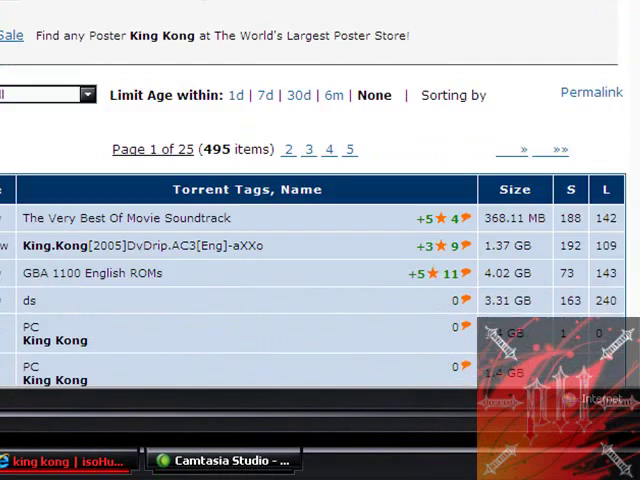
pyautogui.scroll(-3)
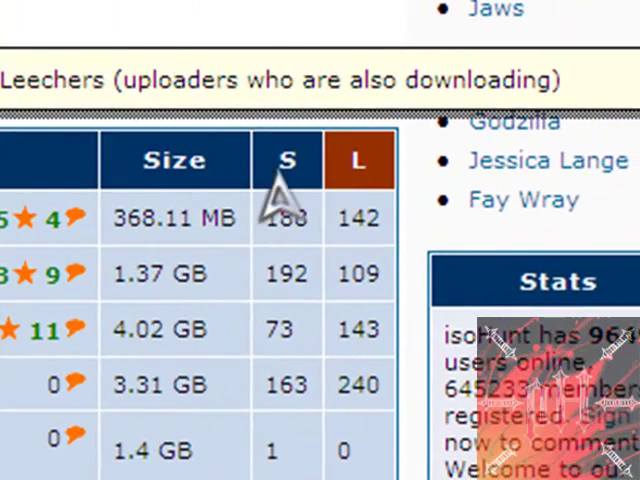
pyautogui.click(287, 160)
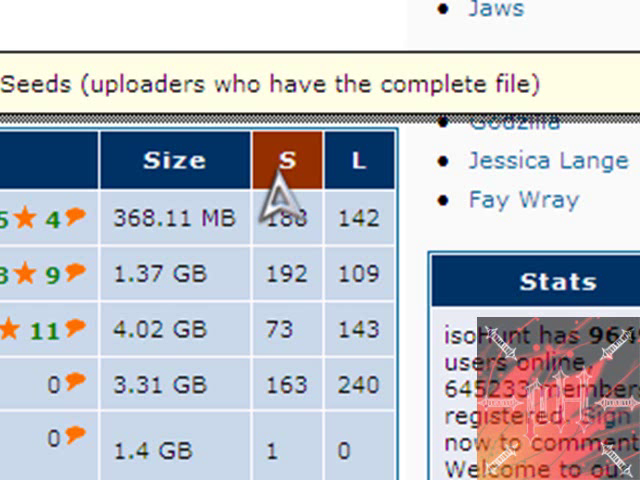
pyautogui.click(360, 160)
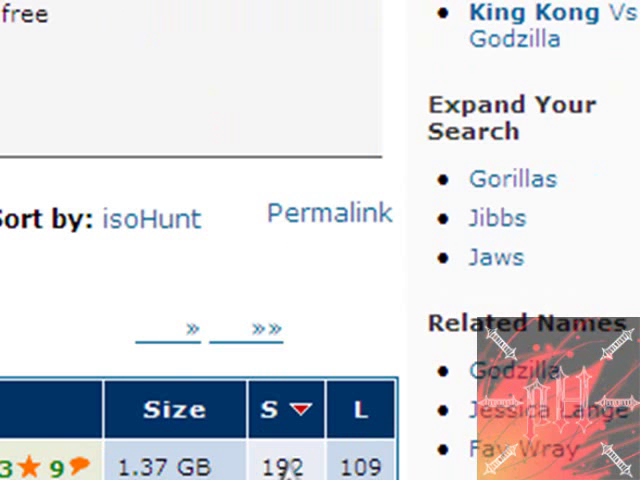
# Step: Scroll the seed-sorted list past the DVDrip to the 188-seed soundtrack and 163-seed 3.31 GB torrent
pyautogui.scroll(-3)
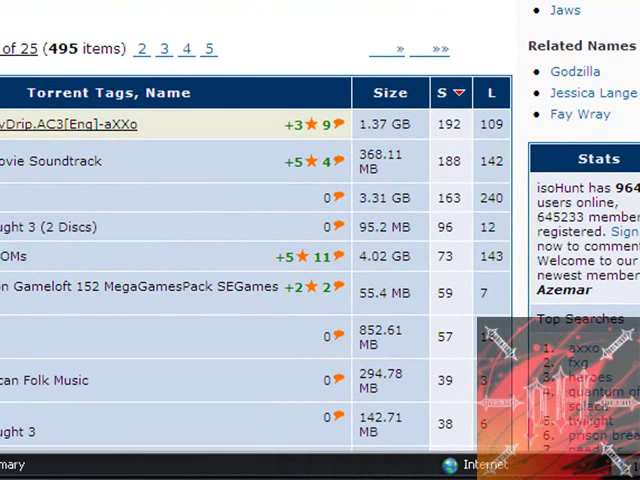
pyautogui.moveTo(70, 135)
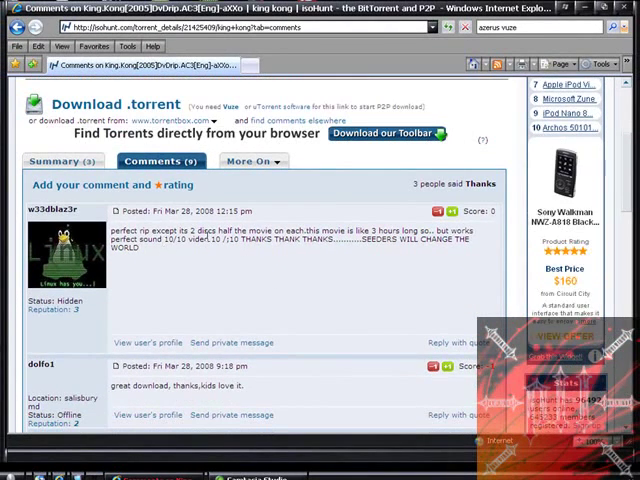
# Step: Read through the DvDrip torrent's comments and return to its summary with the Download .torrent link and 192-seed tracker list
pyautogui.scroll(-3)
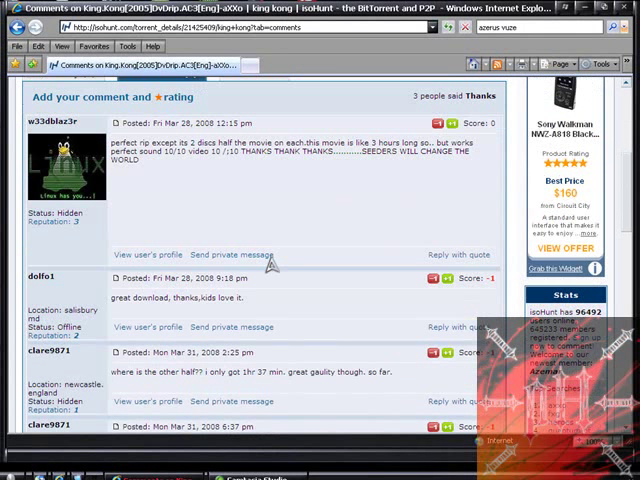
pyautogui.scroll(-3)
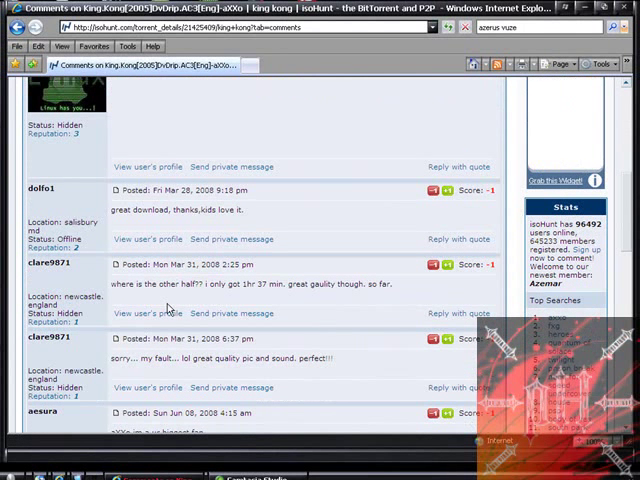
pyautogui.scroll(-3)
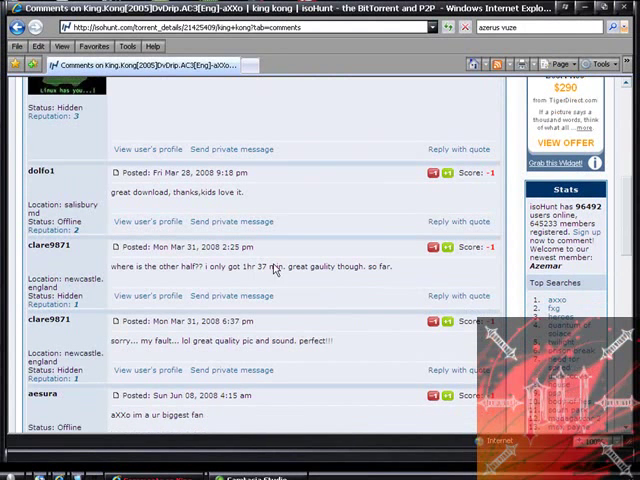
pyautogui.scroll(-3)
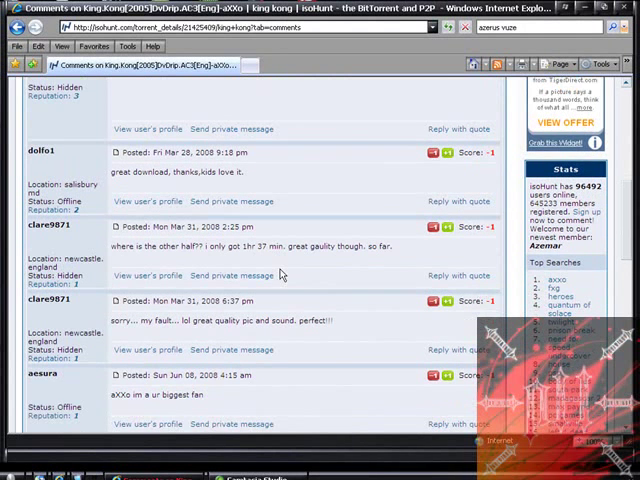
pyautogui.scroll(-3)
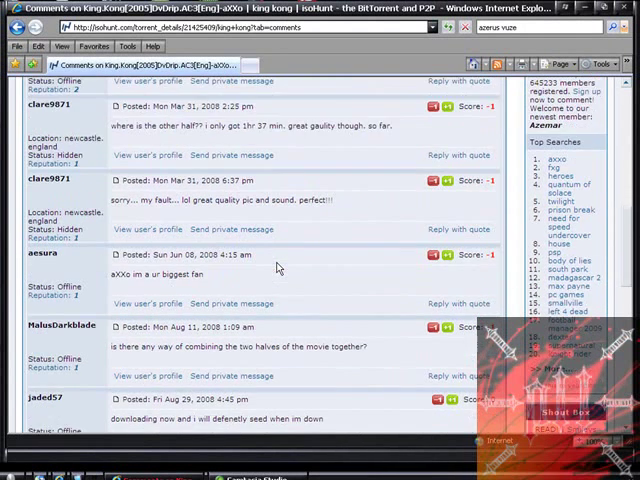
pyautogui.scroll(-3)
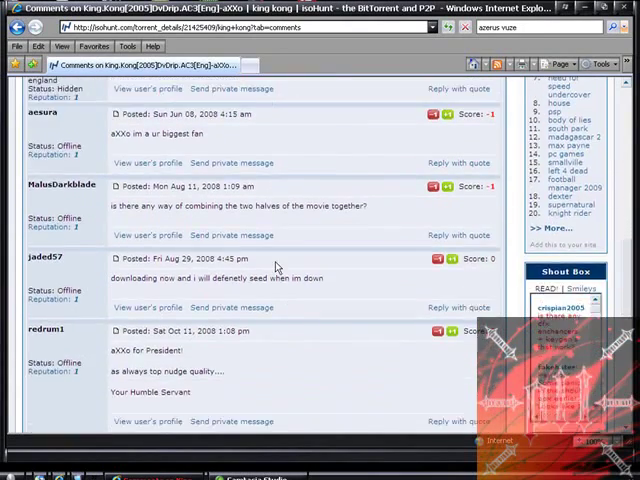
pyautogui.scroll(-3)
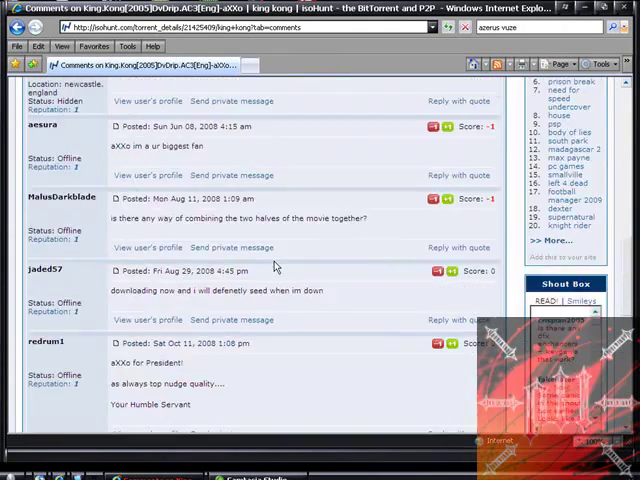
pyautogui.scroll(3)
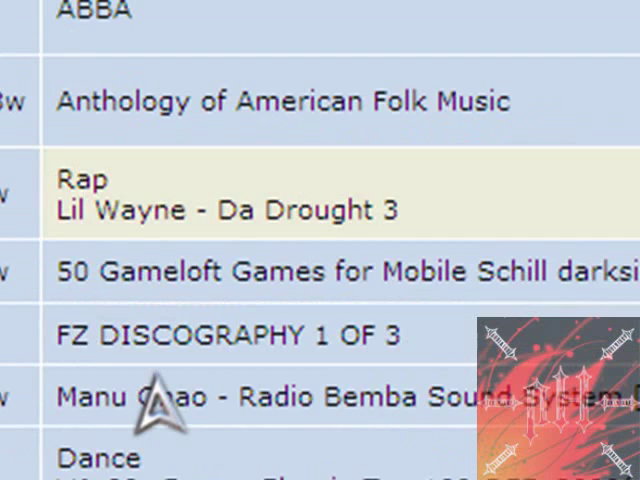
pyautogui.scroll(-3)
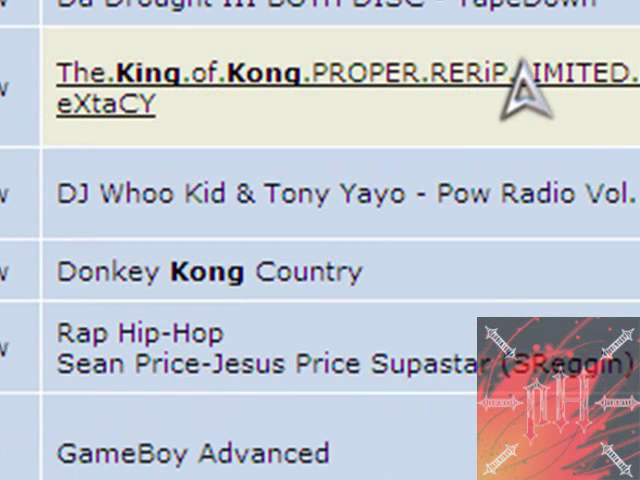
pyautogui.scroll(-3)
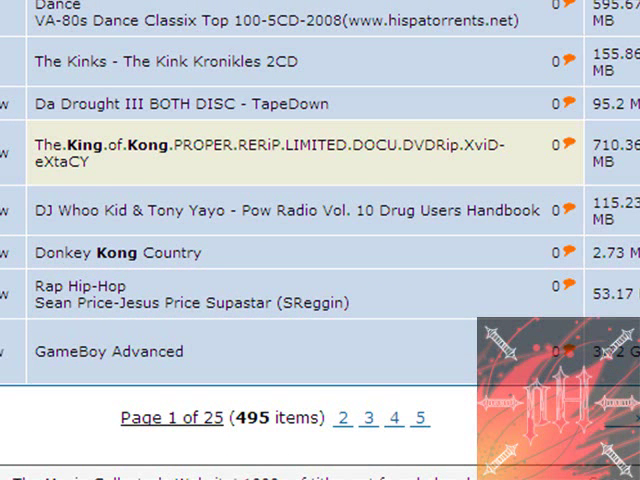
pyautogui.scroll(3)
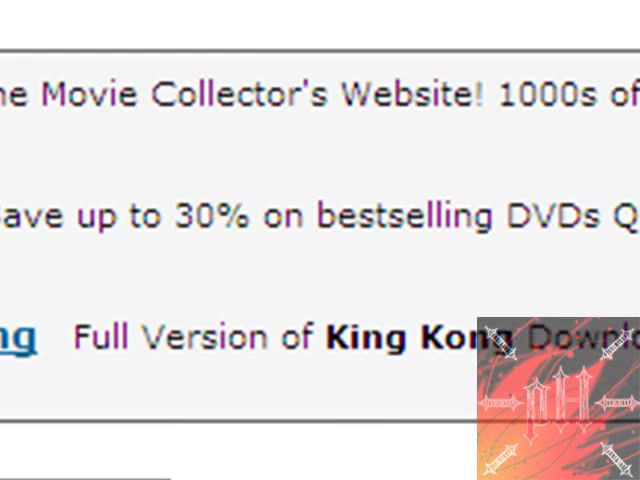
pyautogui.scroll(3)
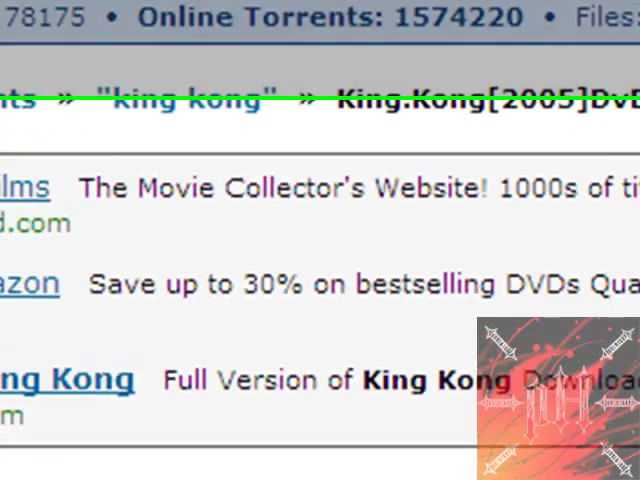
pyautogui.scroll(-3)
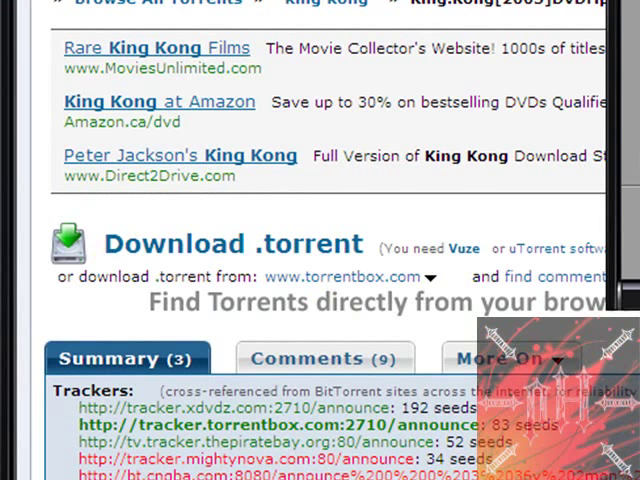
# Step: Download the King Kong 2005 DvDrip .torrent and open it directly in Vuze
pyautogui.click(230, 243)
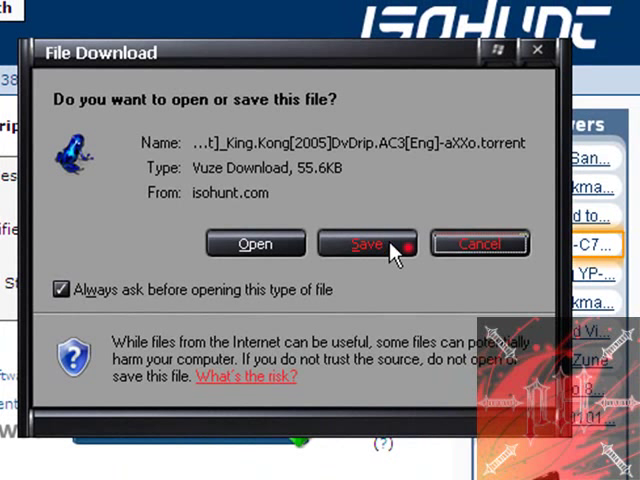
pyautogui.moveTo(458, 168)
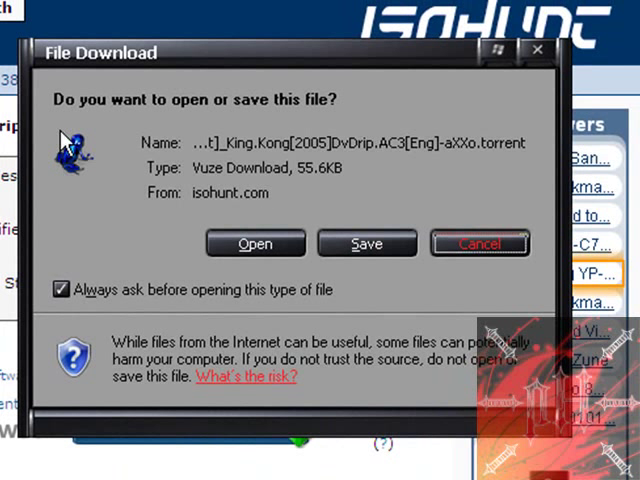
pyautogui.moveTo(165, 210)
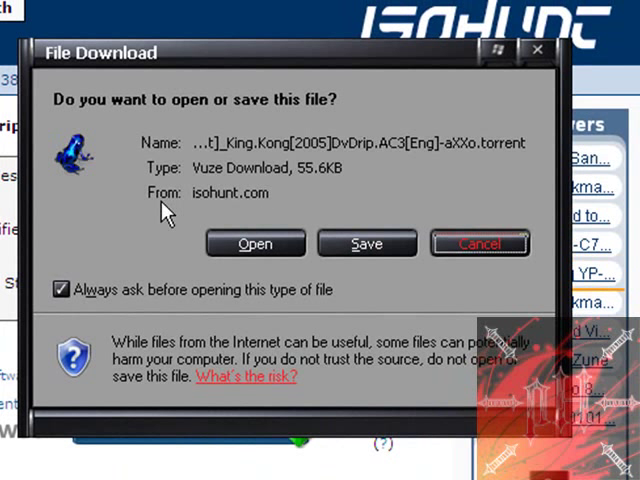
pyautogui.click(255, 244)
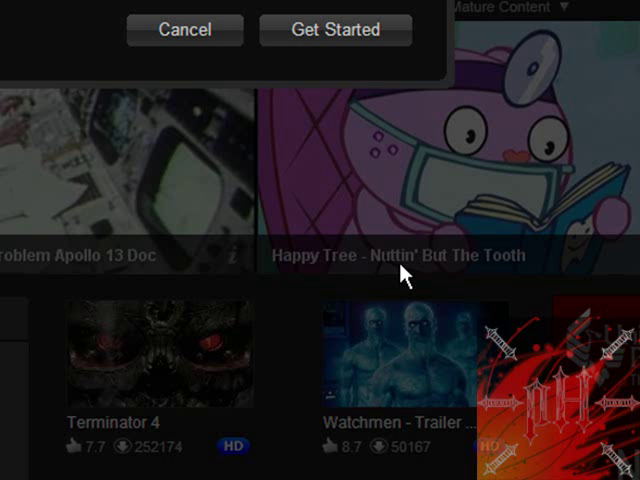
pyautogui.moveTo(405, 278)
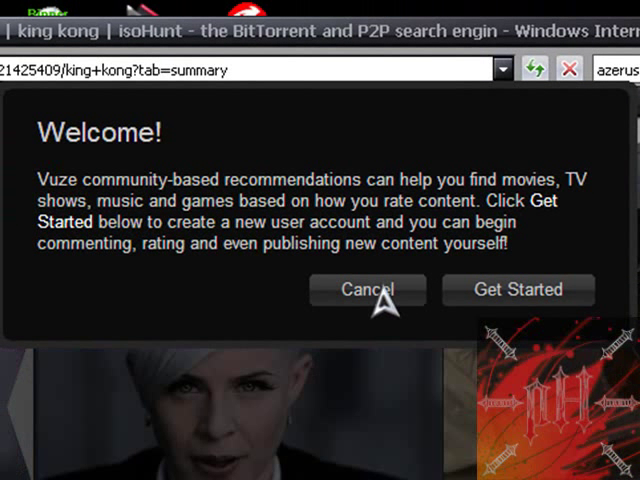
# Step: Dismiss Vuze's community welcome message to reach the video browsing screen
pyautogui.click(367, 289)
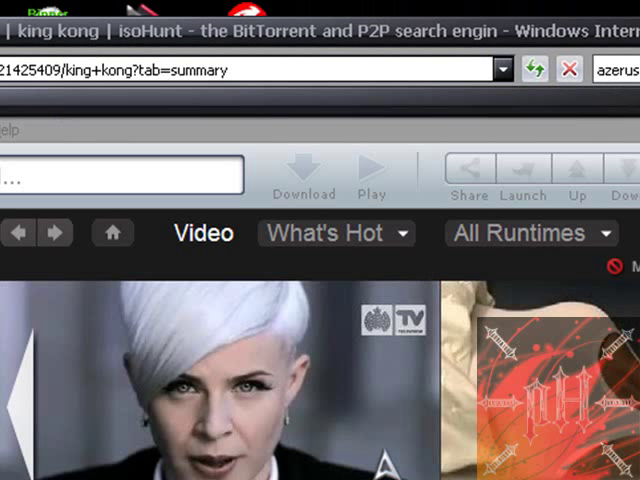
pyautogui.moveTo(332, 265)
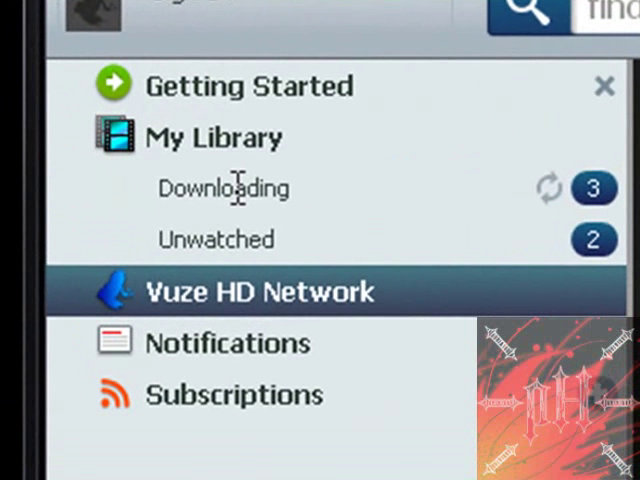
# Step: Show My Library's Downloading list with the 1.36 GB King Kong torrent at 0.0% beside two stopped downloads
pyautogui.click(222, 188)
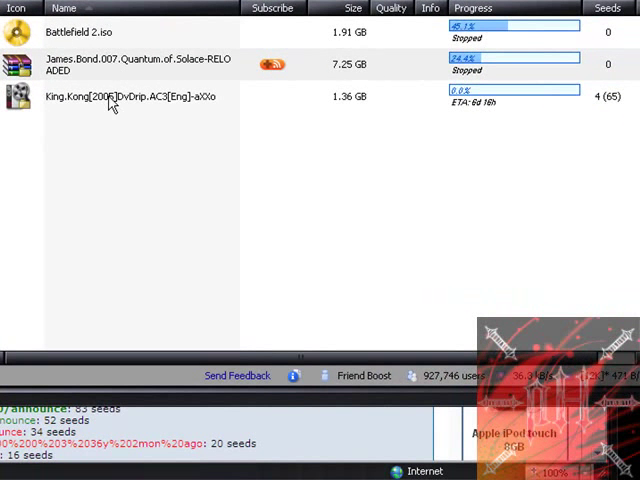
pyautogui.moveTo(145, 76)
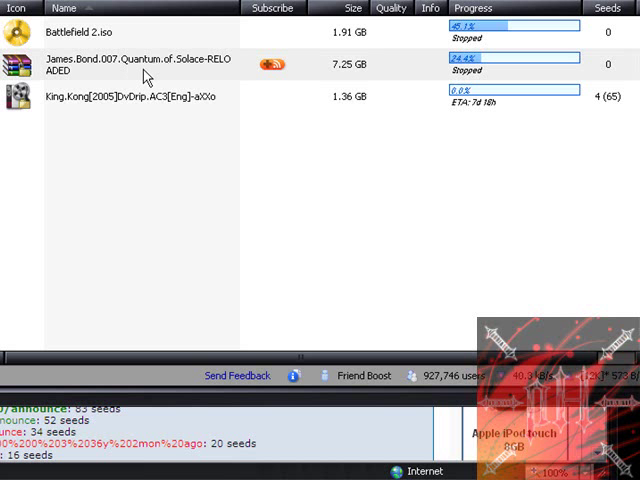
pyautogui.moveTo(140, 115)
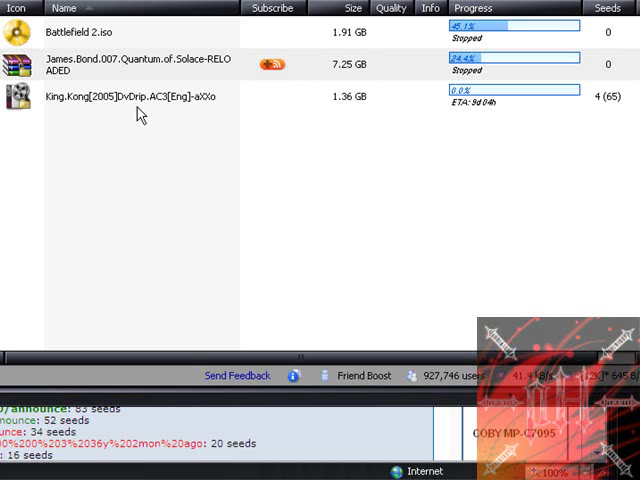
pyautogui.moveTo(503, 75)
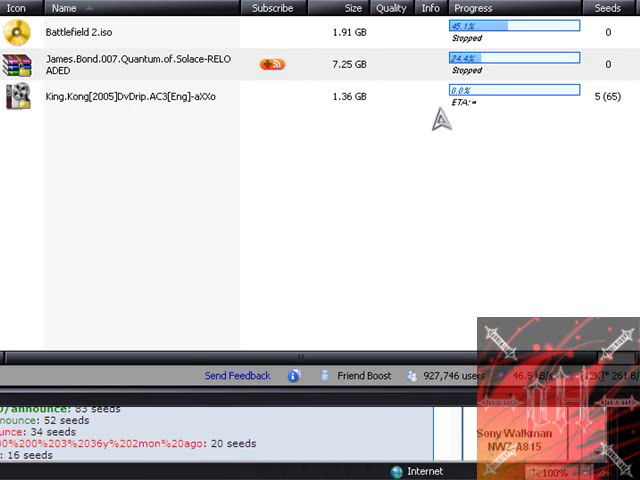
pyautogui.moveTo(490, 143)
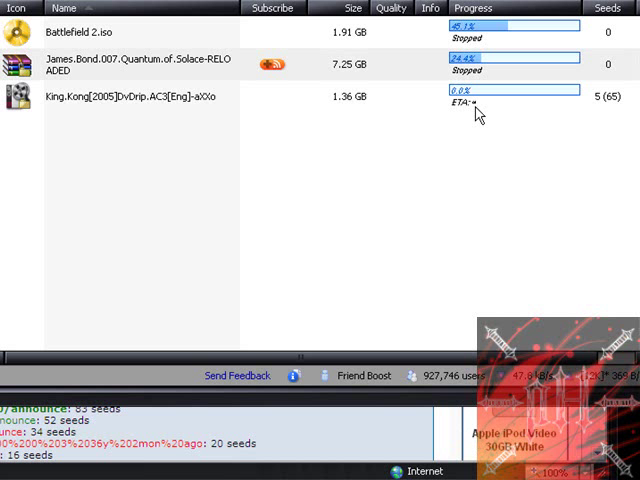
pyautogui.moveTo(332, 148)
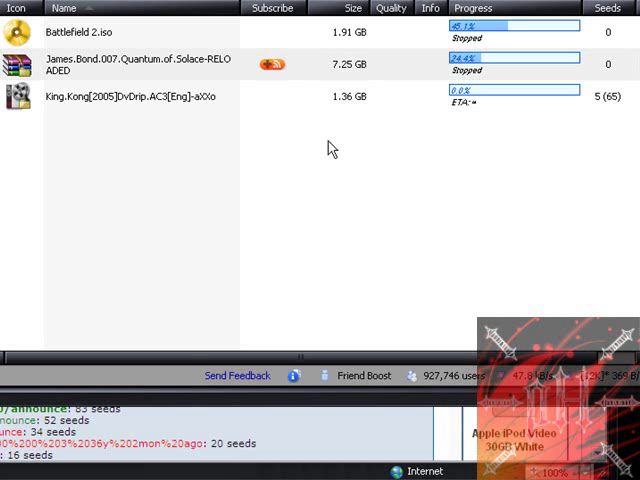
pyautogui.moveTo(321, 116)
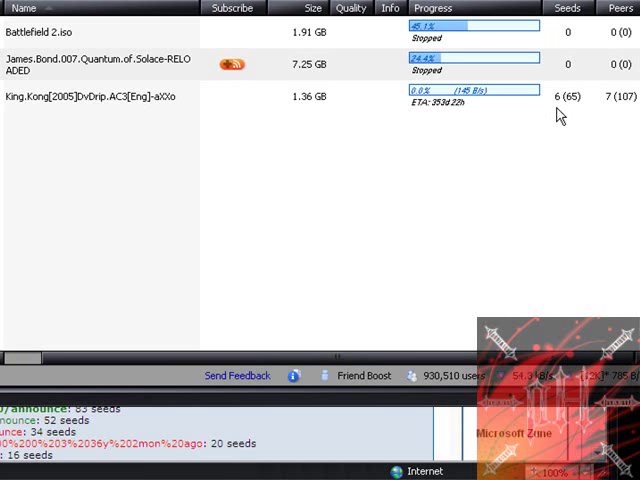
pyautogui.moveTo(561, 110)
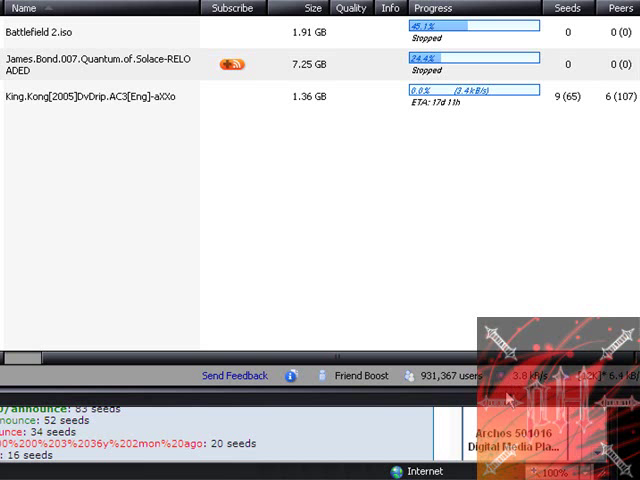
pyautogui.moveTo(481, 138)
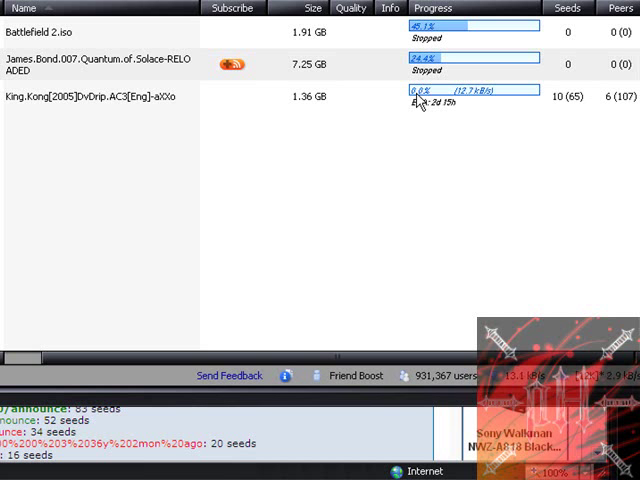
pyautogui.moveTo(307, 279)
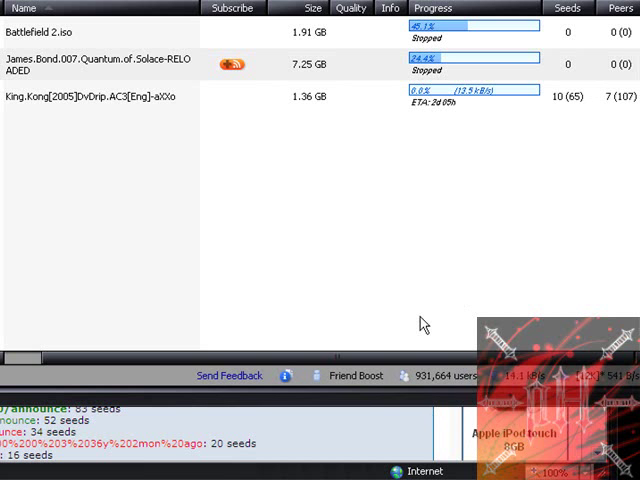
pyautogui.moveTo(146, 99)
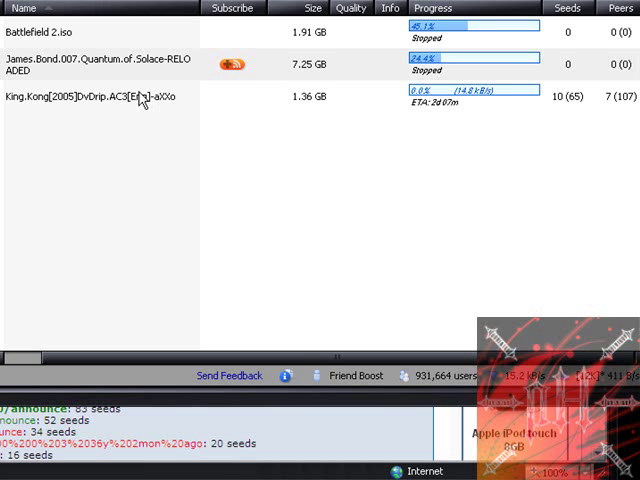
pyautogui.moveTo(205, 362)
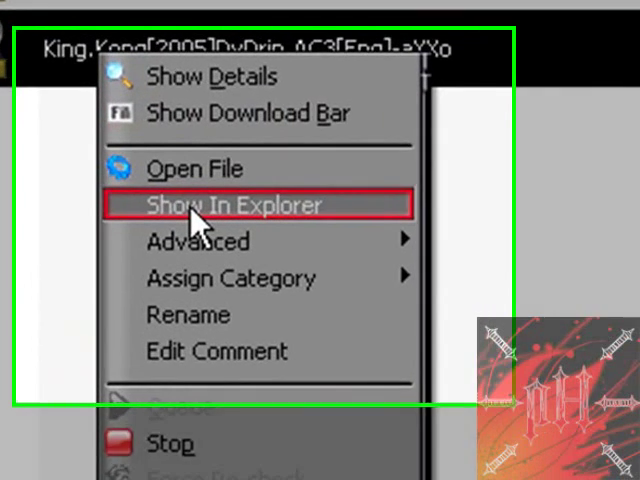
# Step: Reveal the King Kong download in the Azureus Downloads folder and select the CD2 video clip
pyautogui.click(239, 205)
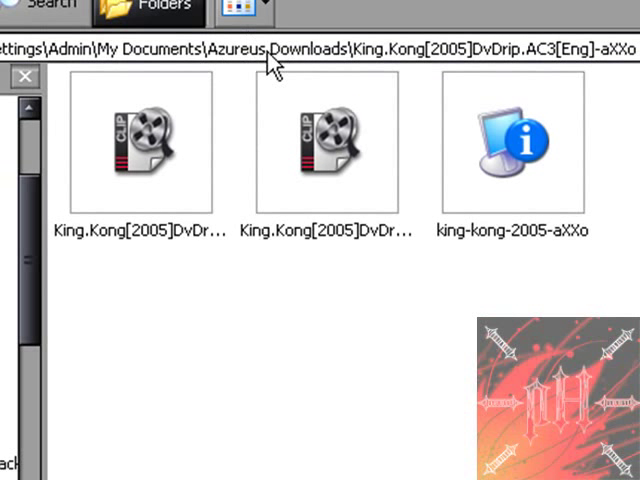
pyautogui.moveTo(245, 75)
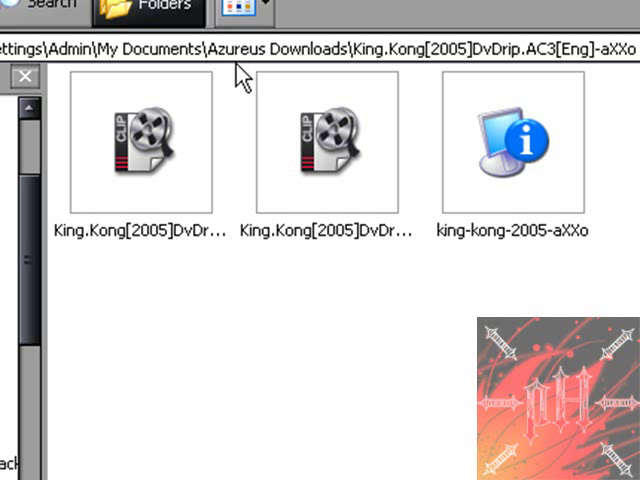
pyautogui.moveTo(360, 95)
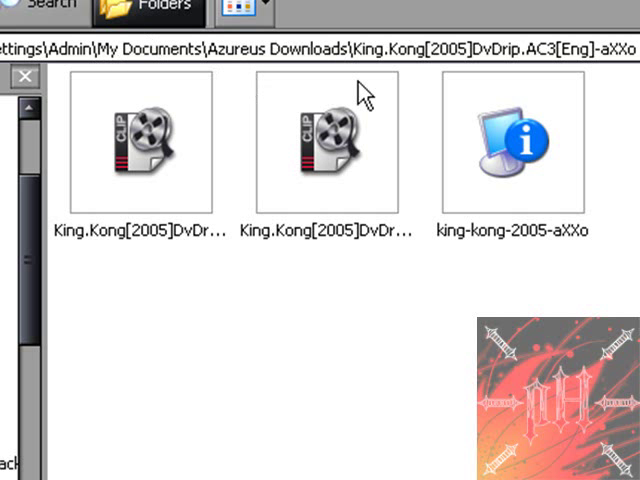
pyautogui.moveTo(160, 135)
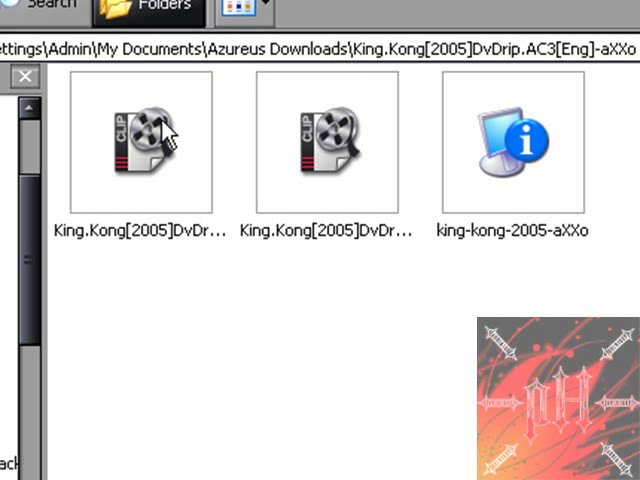
pyautogui.click(330, 150)
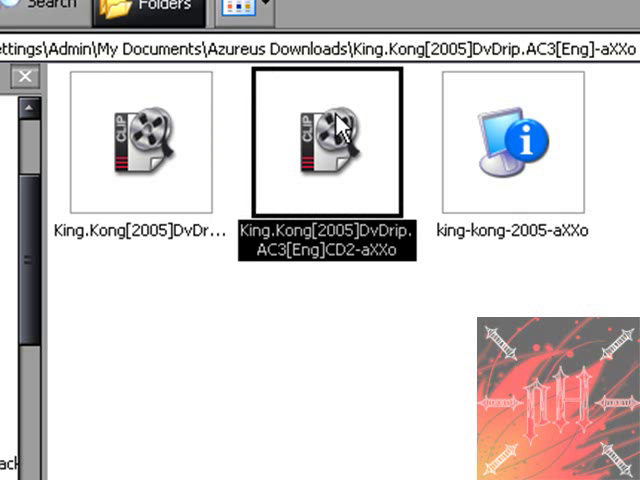
pyautogui.moveTo(180, 140)
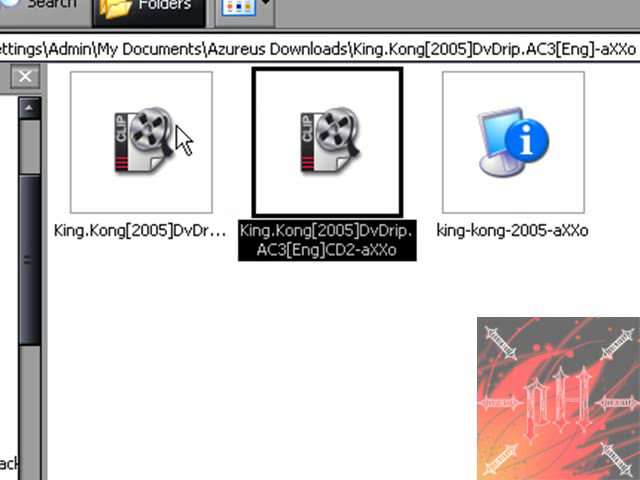
pyautogui.moveTo(286, 200)
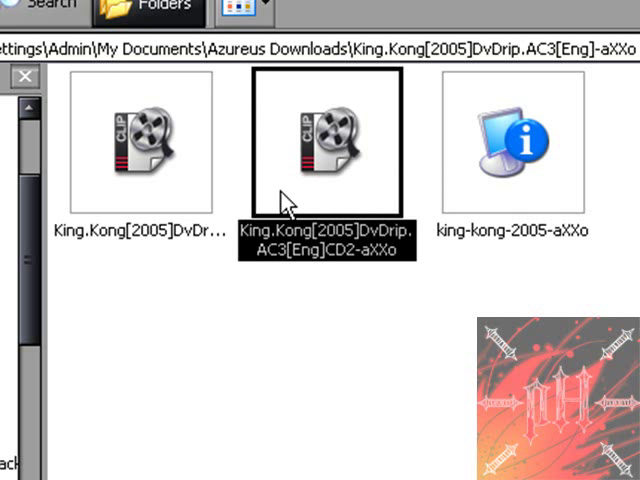
pyautogui.moveTo(325, 175)
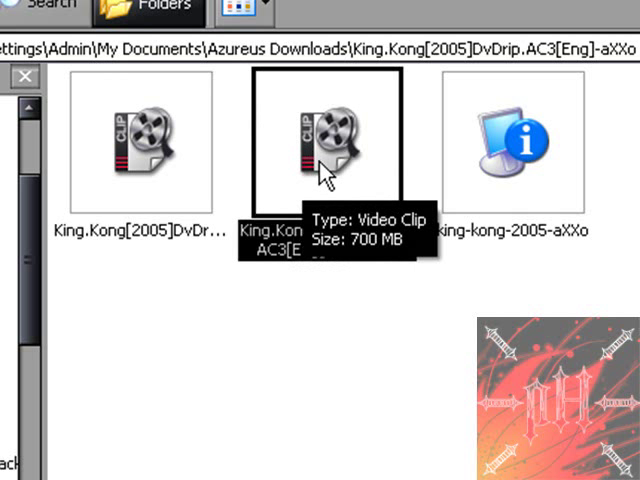
pyautogui.moveTo(432, 148)
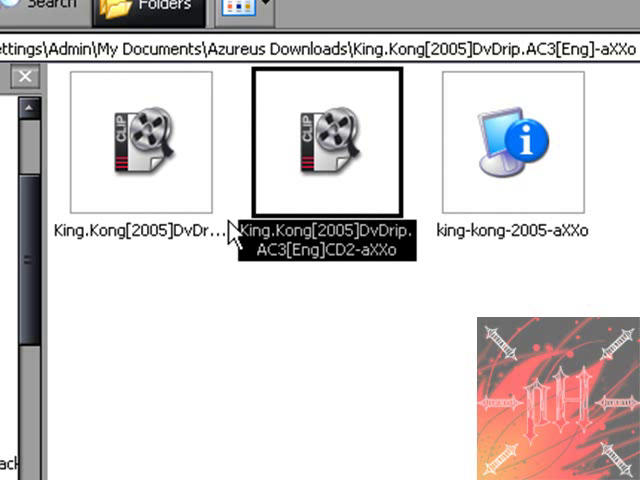
pyautogui.moveTo(237, 233)
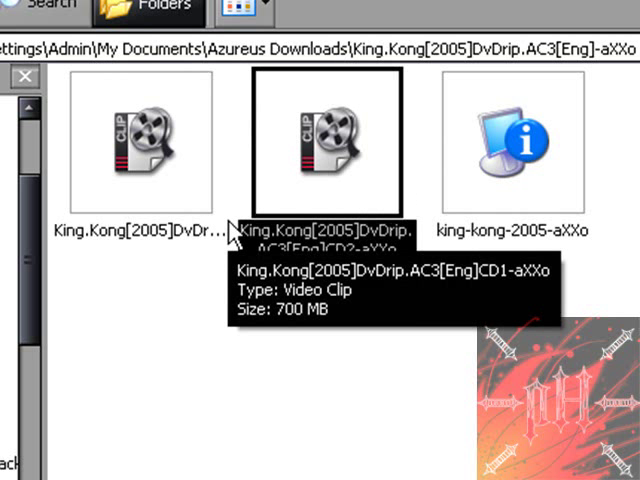